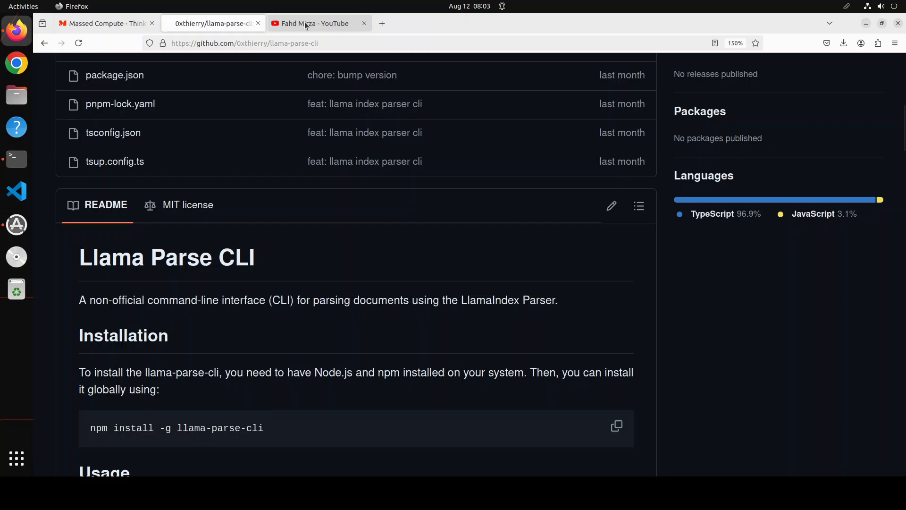
Return from the llama-parse-cli browser tabs to Terminal and check GPU details with nvidia-smi
left_click(315, 23)
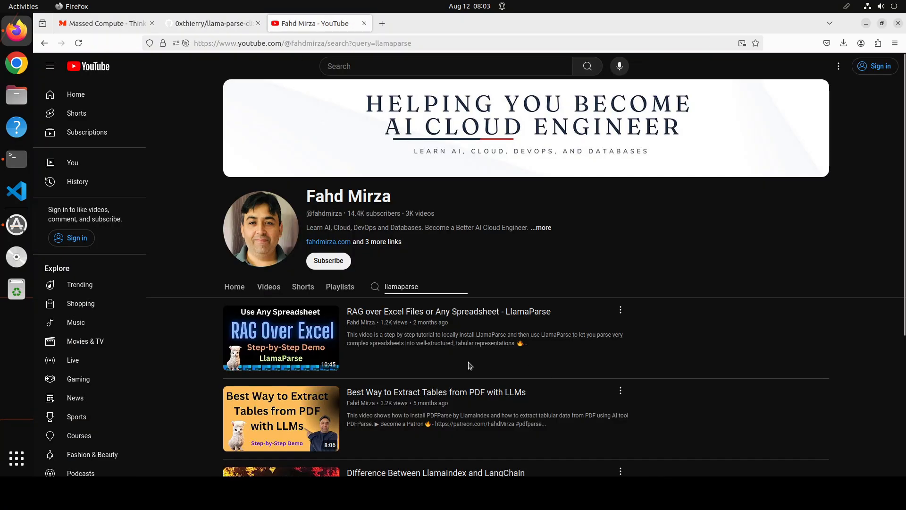
mouse_move(397, 351)
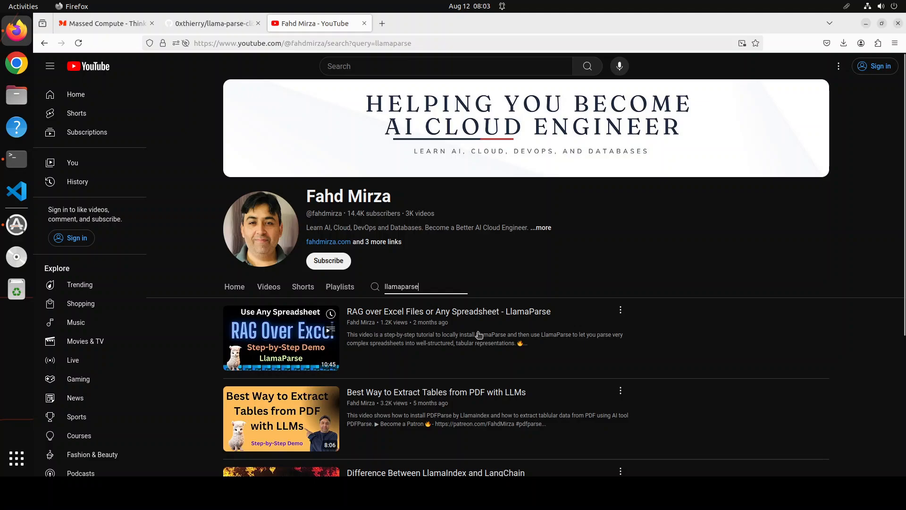
mouse_move(668, 283)
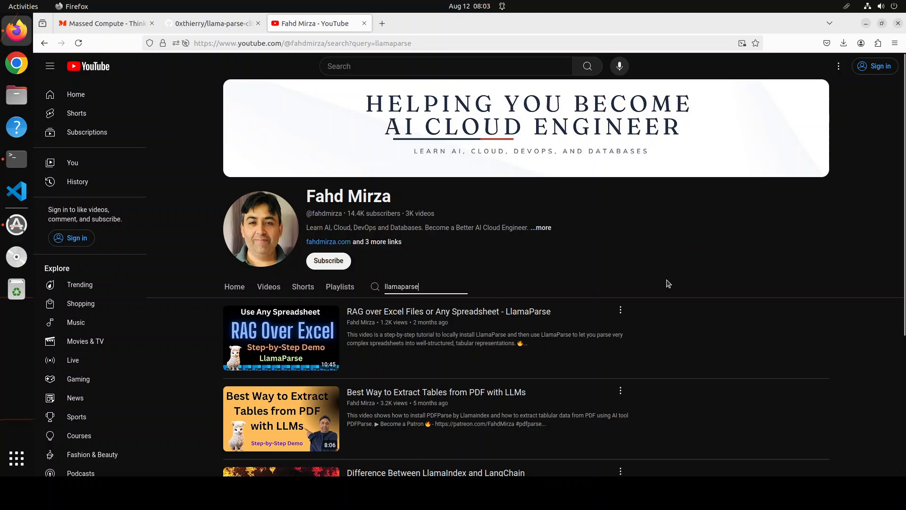
left_click(207, 23)
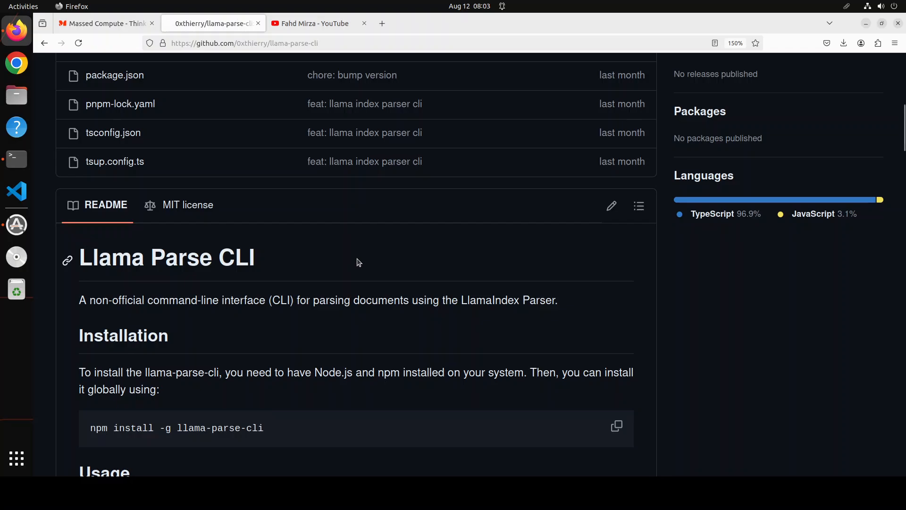
mouse_move(16, 257)
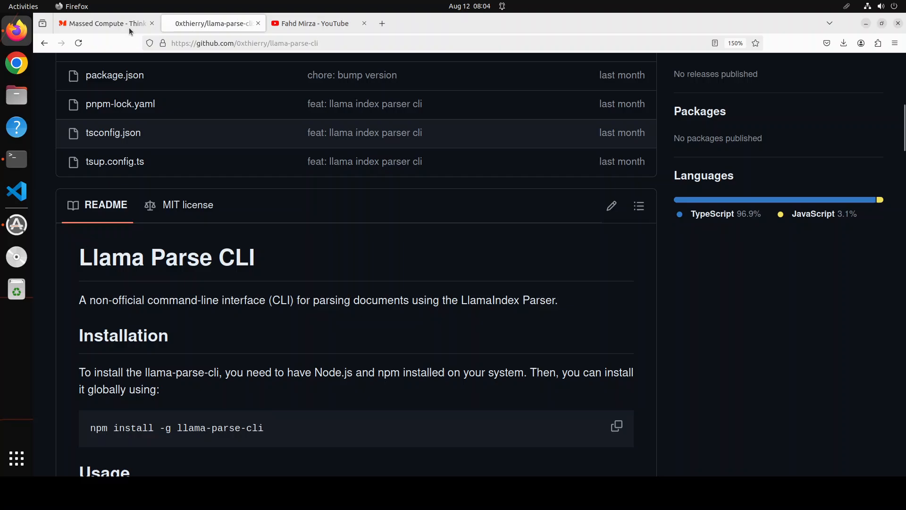
left_click(104, 22)
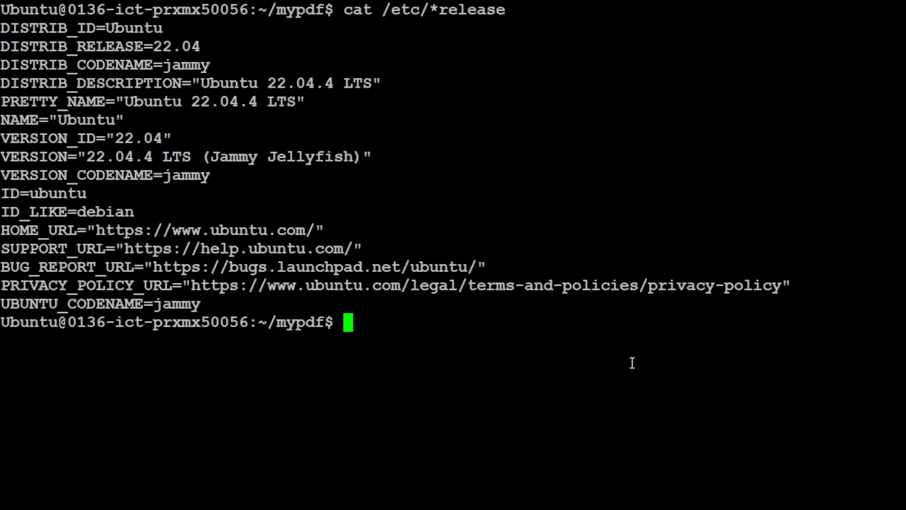
type("nvidia-smi")
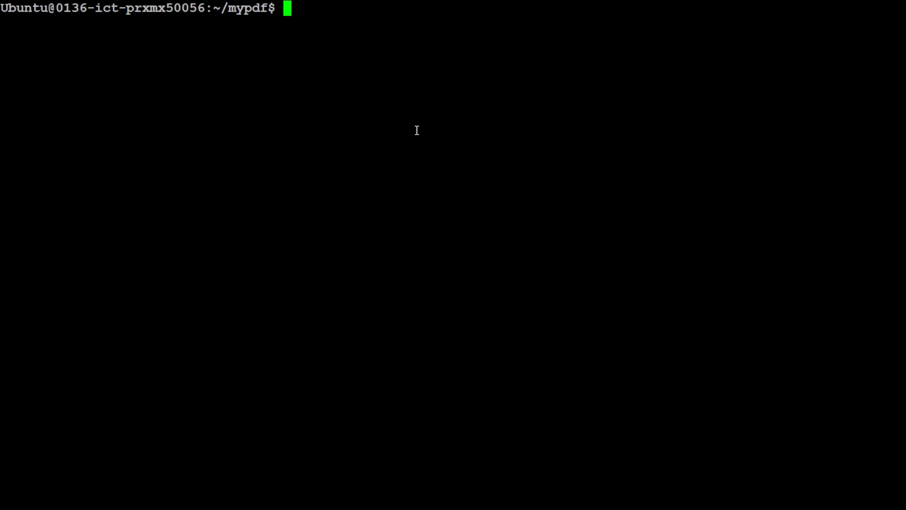
Create a Python 3.11 conda environment named llamaparse and activate it
type("conda create -n llamaparse python=3.11 -y && conda activate llamaparse")
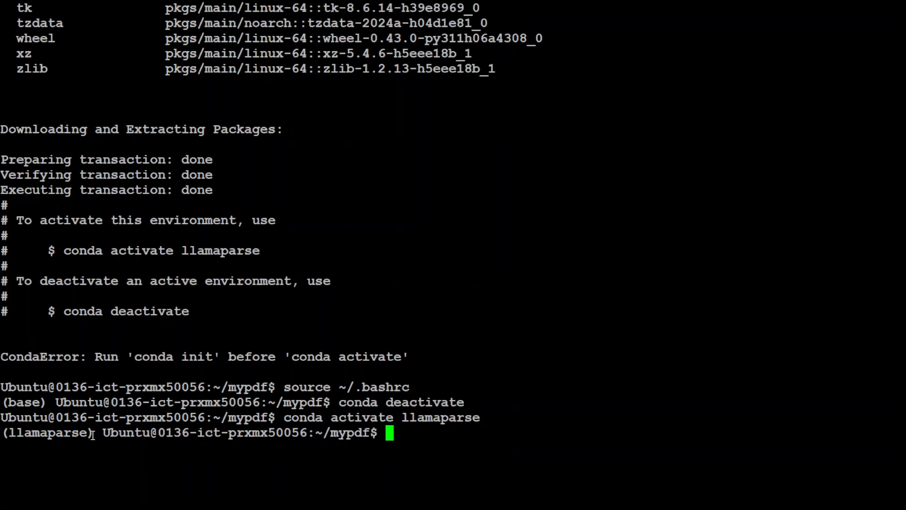
mouse_move(473, 237)
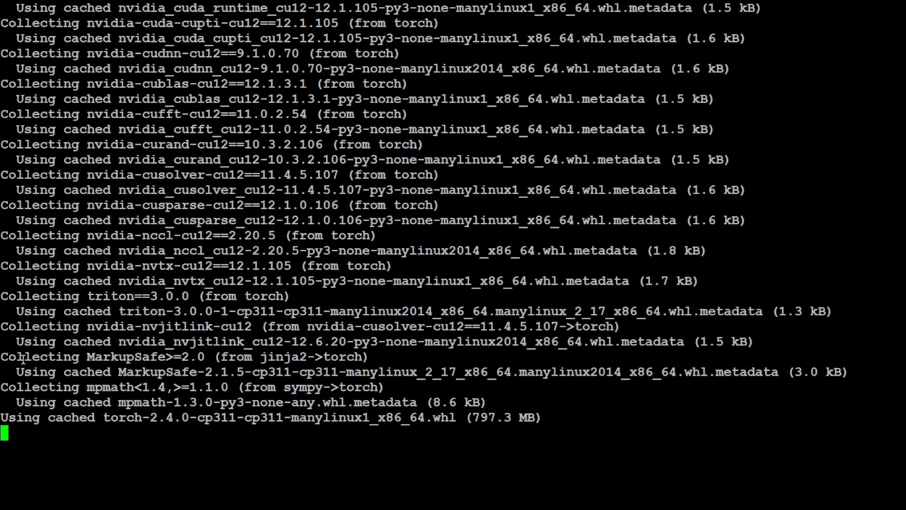
Let pip finish installing accelerate, numpy and psutil, then clear the output
scroll("down", 3)
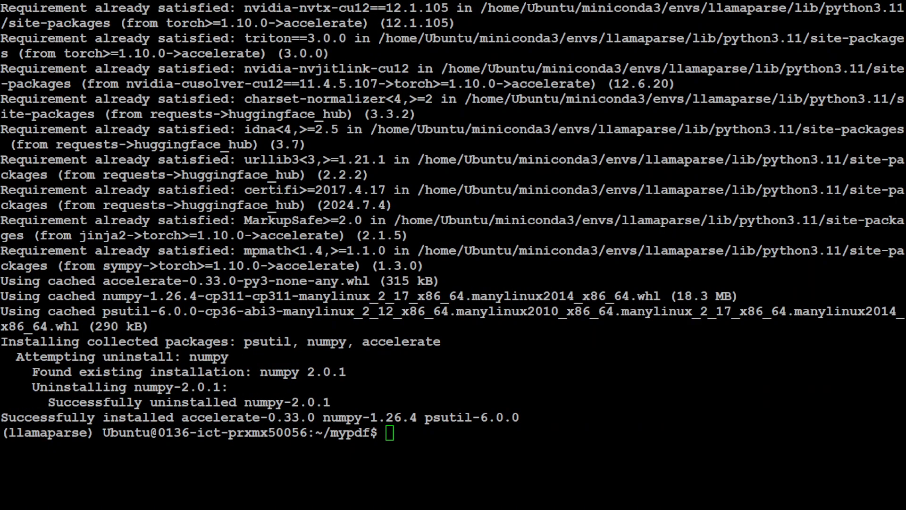
type("cle")
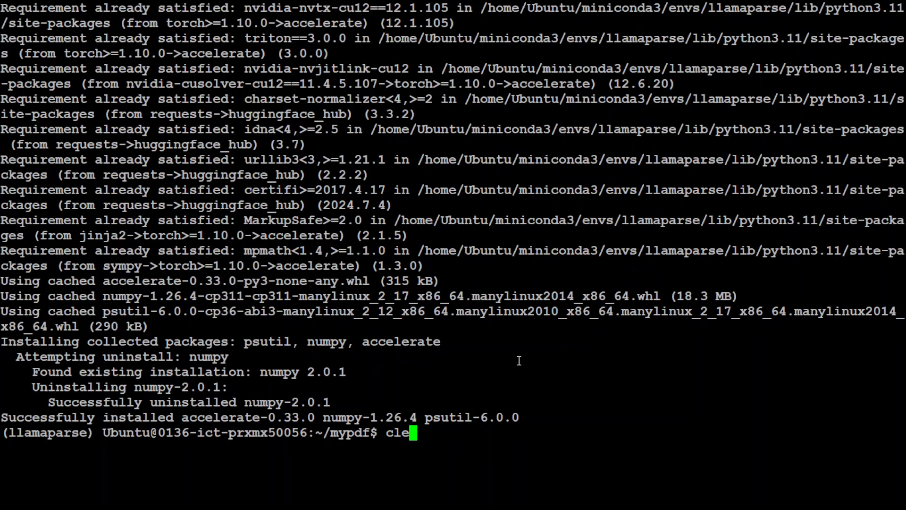
key("Enter")
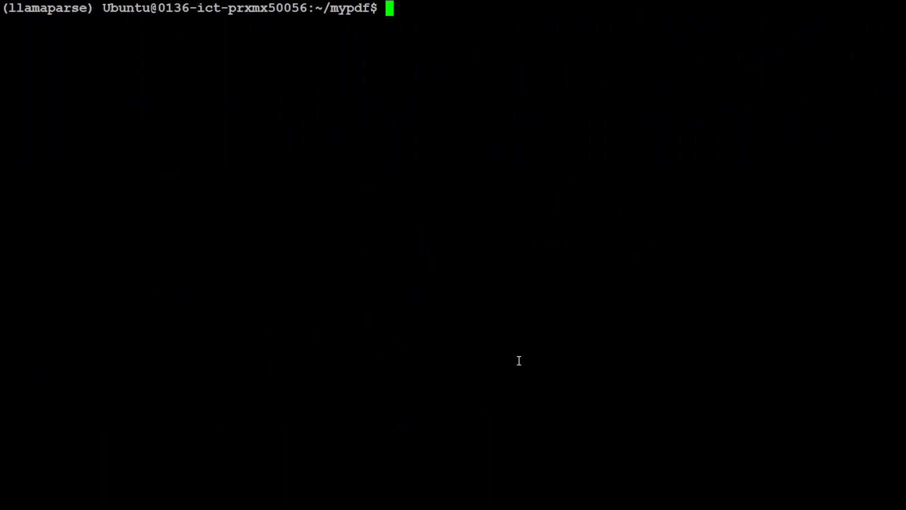
Confirm Node v20.15.0 and npm 10.7.0, then install llama-parse-cli globally with npm
type("node -v")
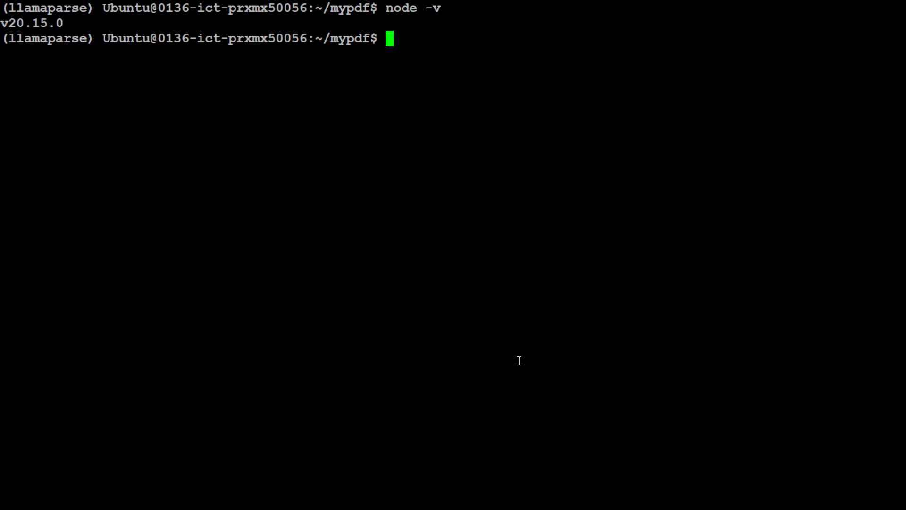
type("npm -v")
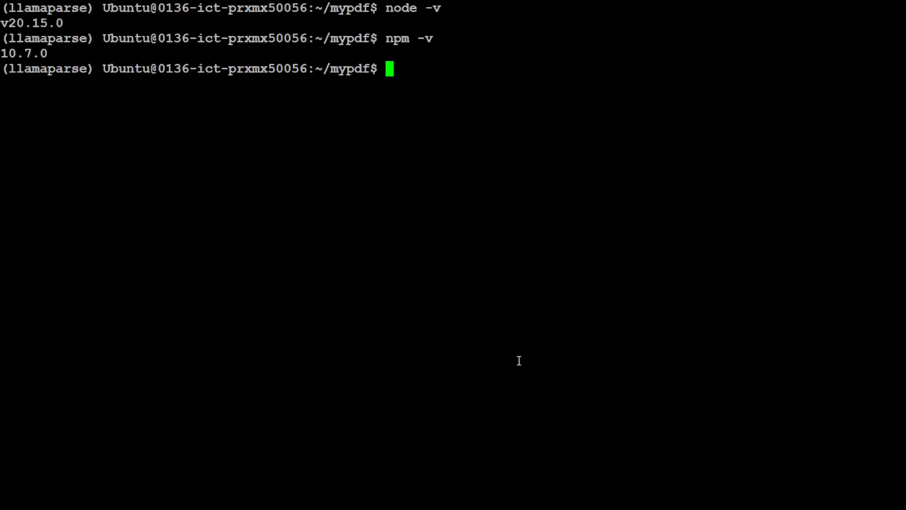
type("npm install -g llama-parse-cli")
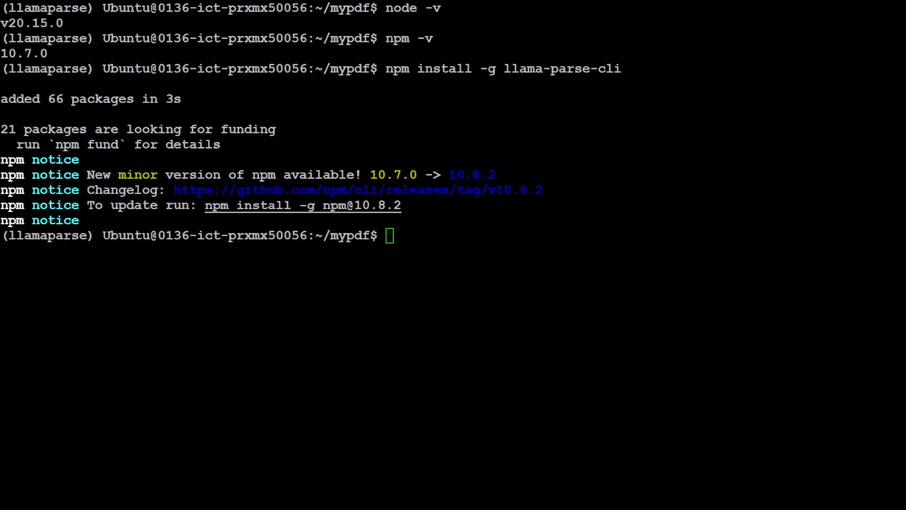
Clear the npm install output, leaving an empty llamaparse prompt
type("c")
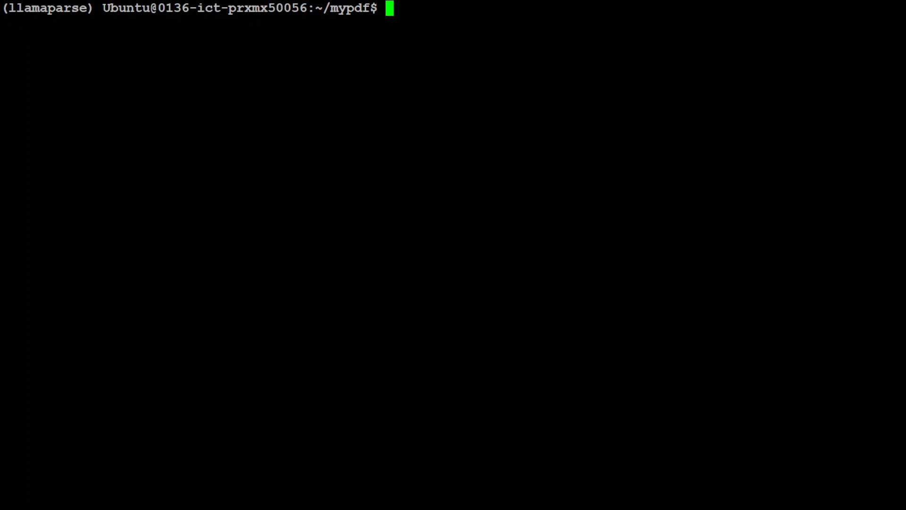
mouse_move(441, 159)
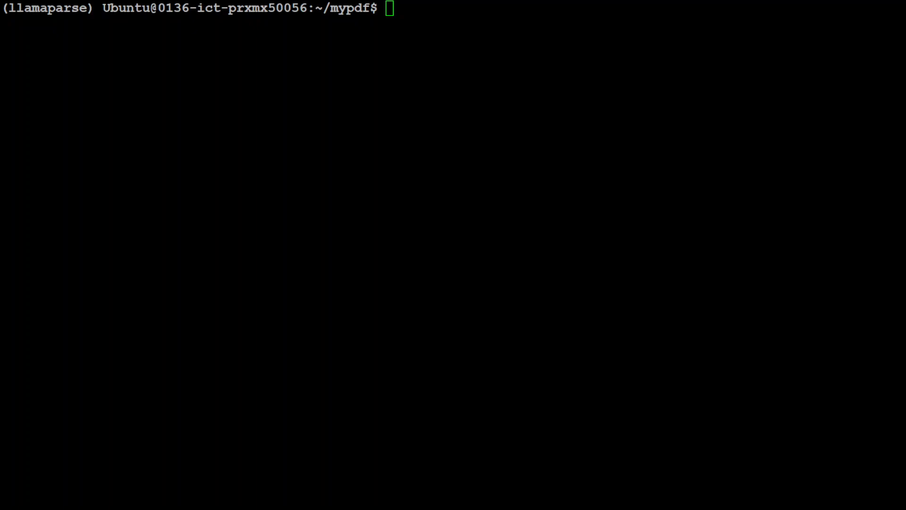
Run llama-parse auth so it prompts for the masked API key
type("llama-parse auth")
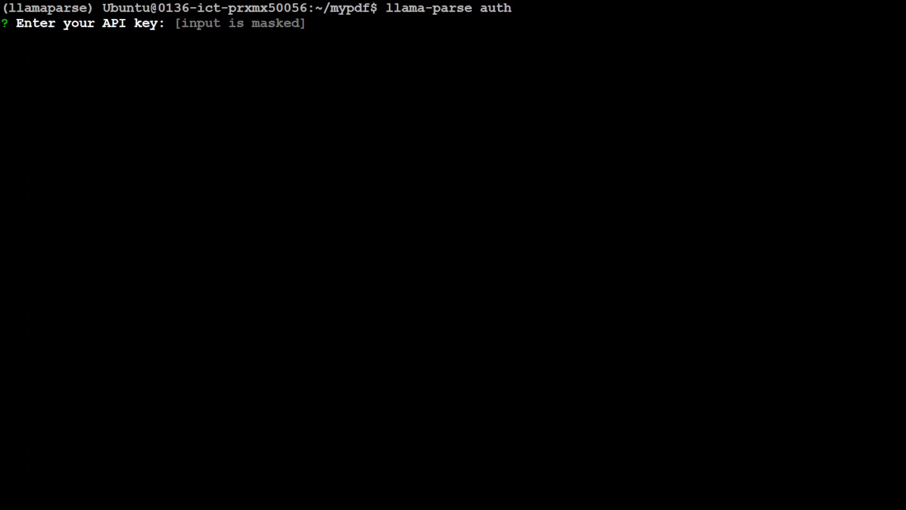
mouse_move(418, 152)
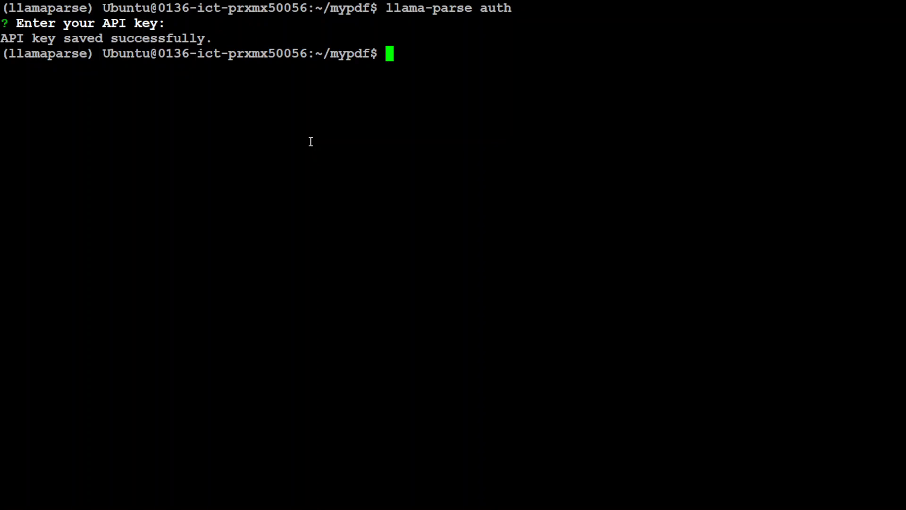
Parse mypdf.pdf, save the result to output.md, display it with cat, then clear the screen
type("llama-parse parse /home/Ubuntu/mypdf/mypdf.pdf")
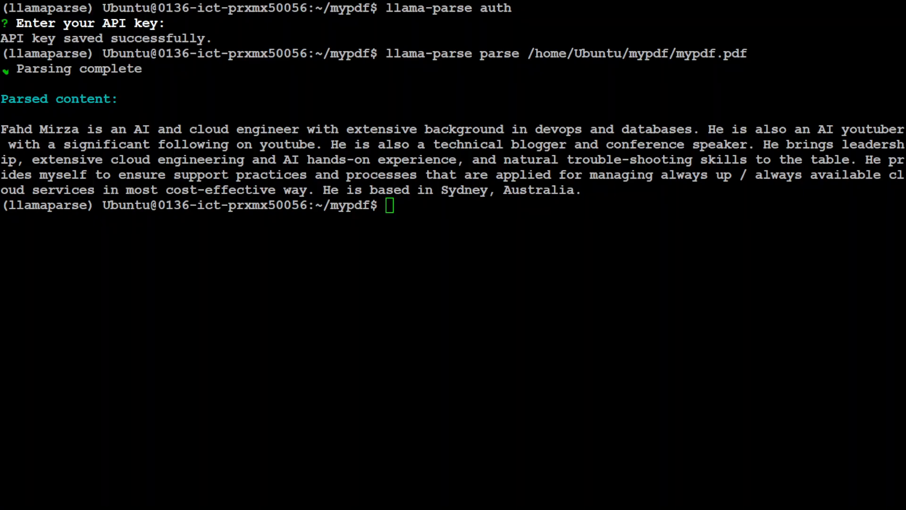
type("llama-parse parse /home/Ubuntu/mypdf/mypdf.pdf -o output.md")
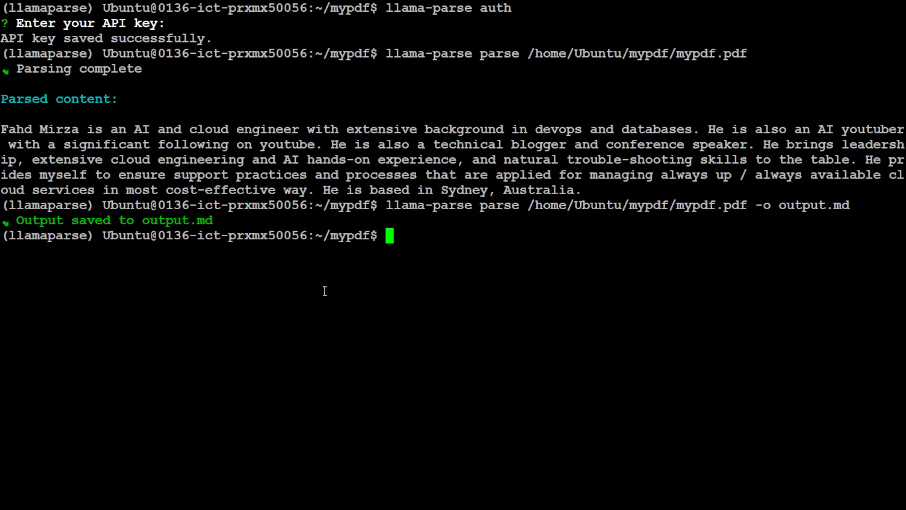
type("cat output.md")
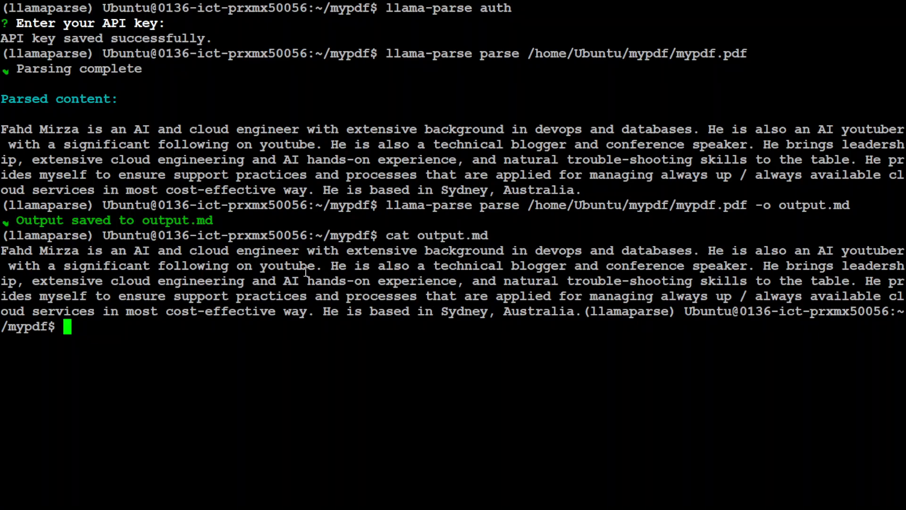
type("clear")
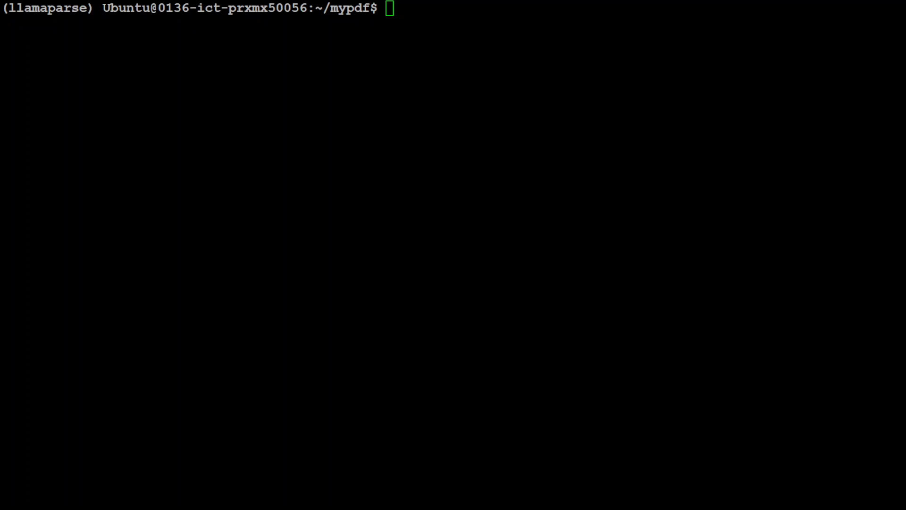
Re-parse mypdf.pdf with target pages -tp 0 and 0,1, then with -v verbose output
type("llama-parse parse /home/Ubuntu/mypdf/mypdf.pdf -tp 0")
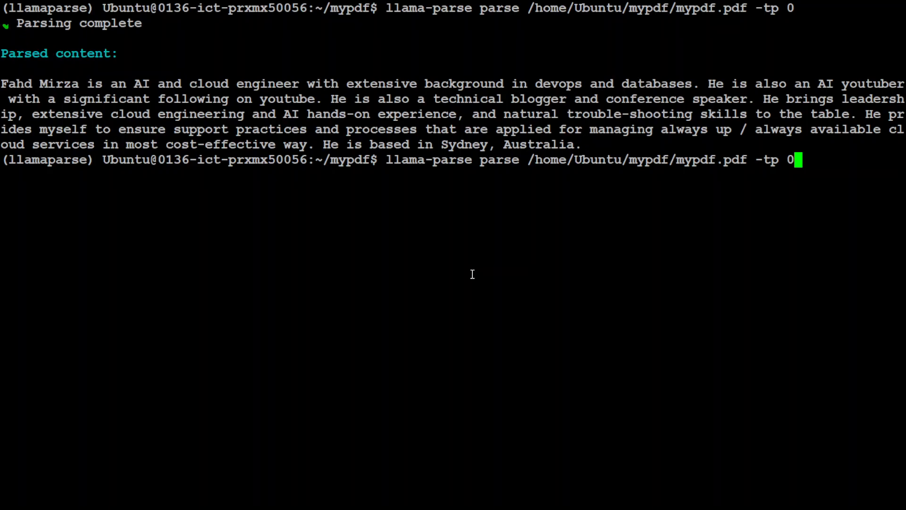
type(",1")
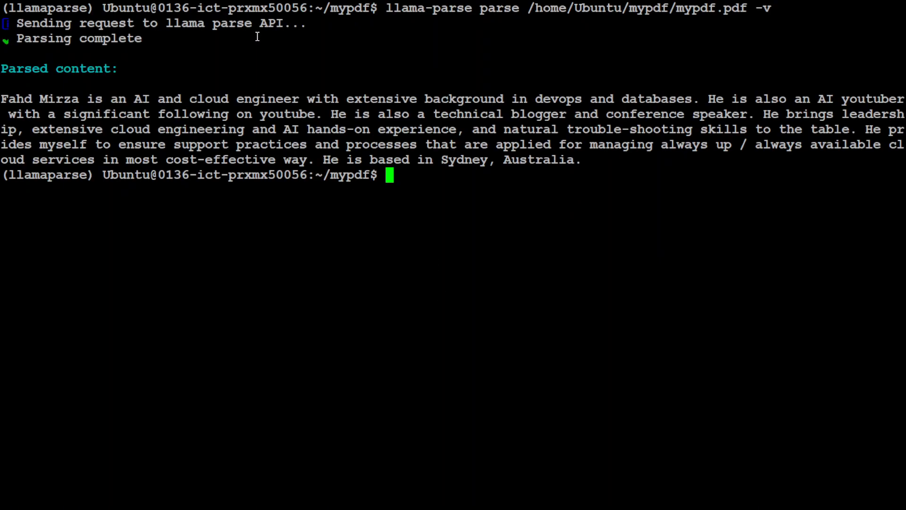
mouse_move(170, 223)
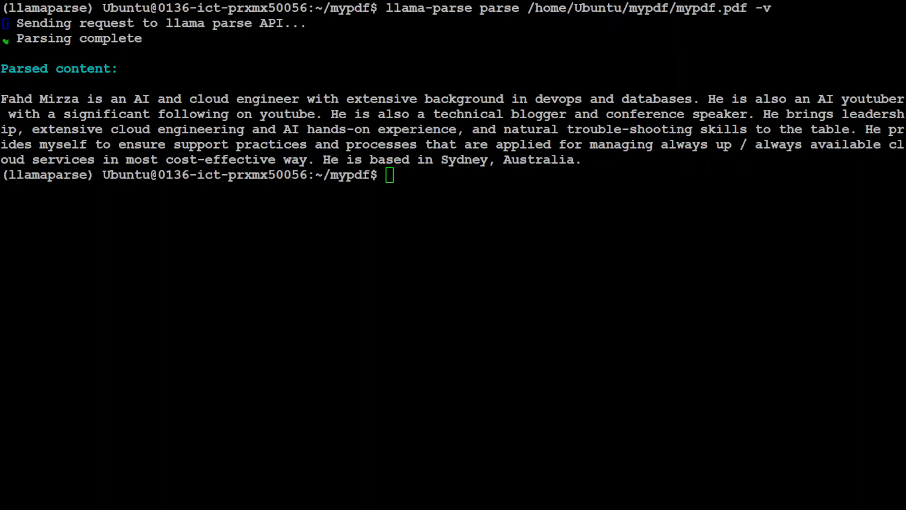
List the folder with ls -ltr, then parse 10840.pdf into output.md
type("ls -ltr")
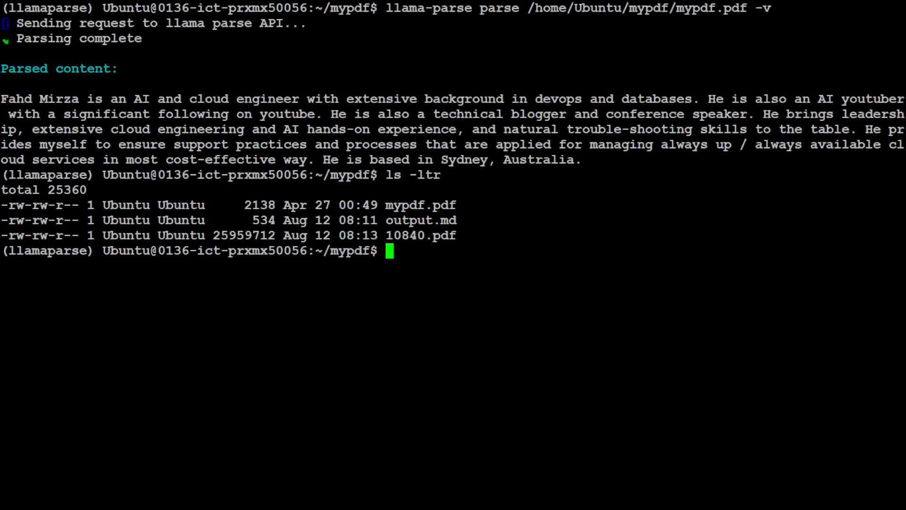
type("llama-parse parse /home/Ubuntu/mypdf/10840.pdf -o output.md")
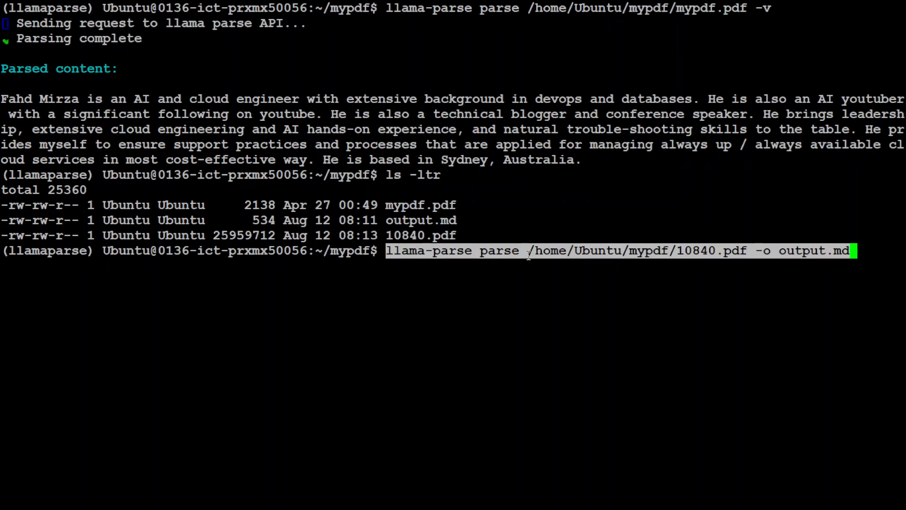
mouse_move(598, 288)
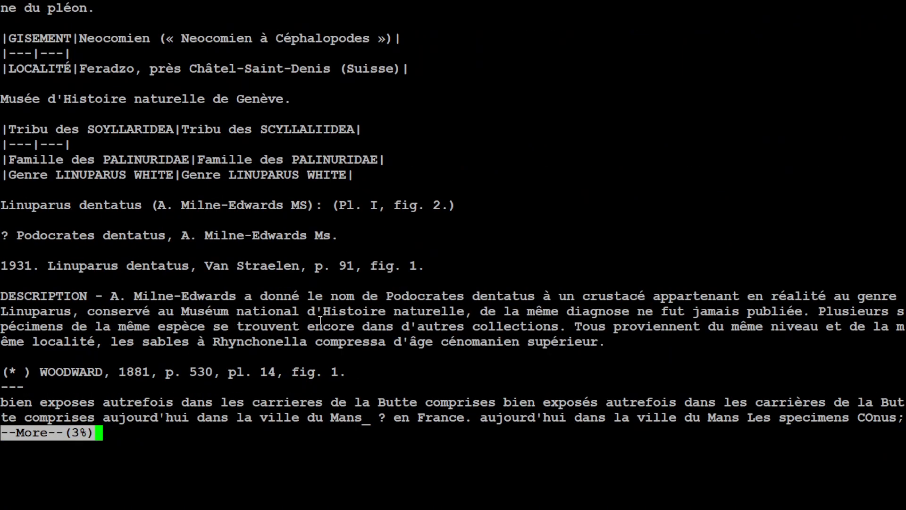
Page through the French markdown in more with Space, reaching about 45% of the file
key("space")
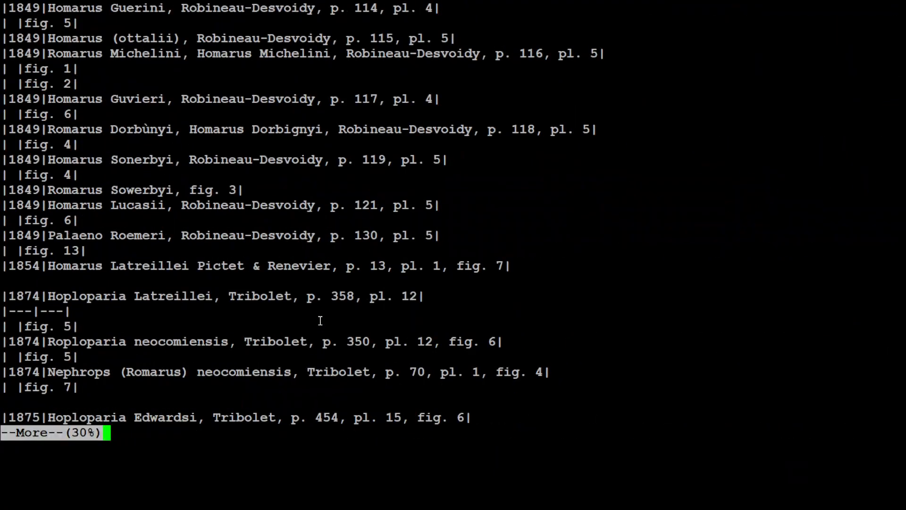
key("space")
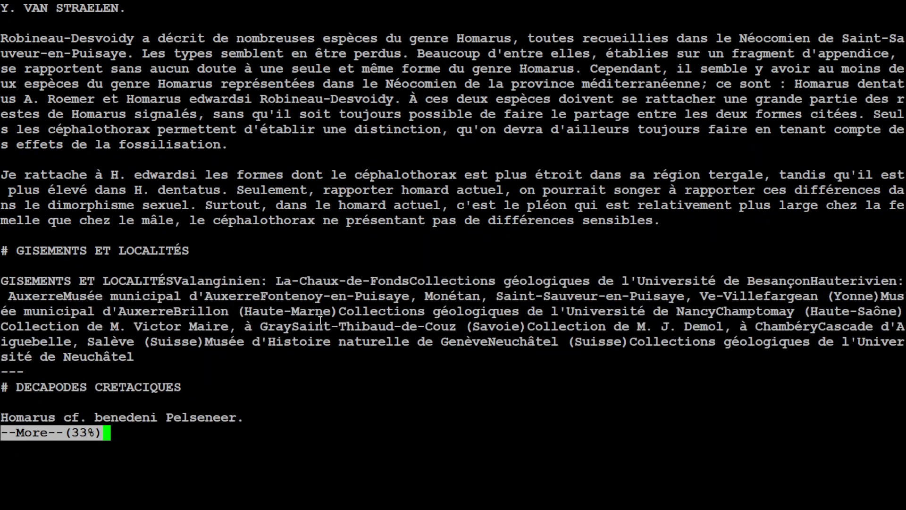
key("space")
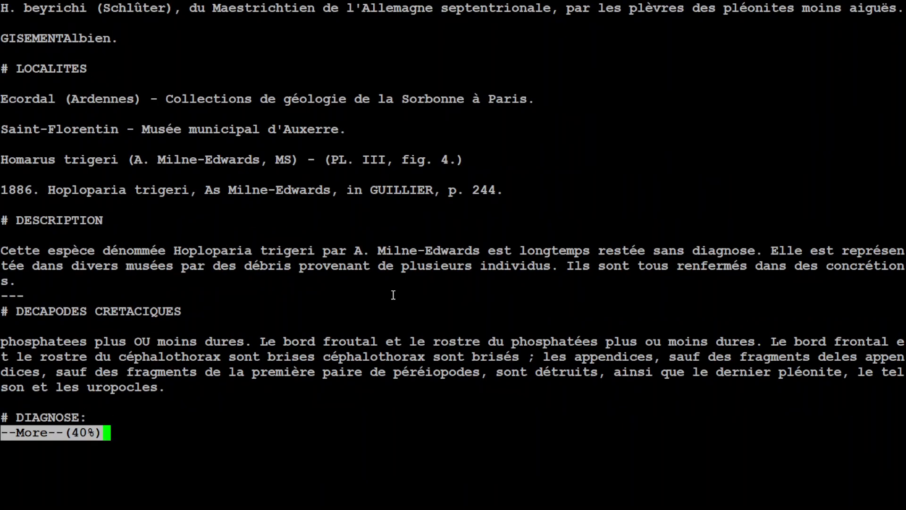
key("space")
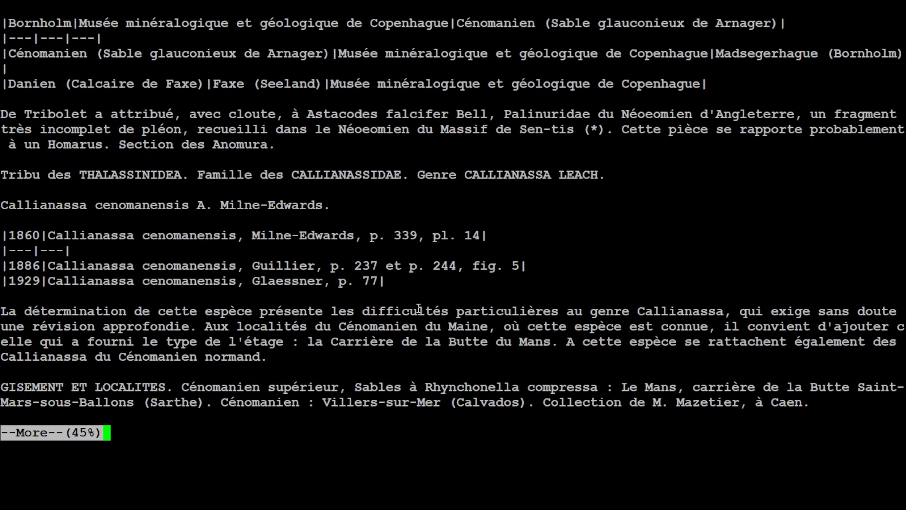